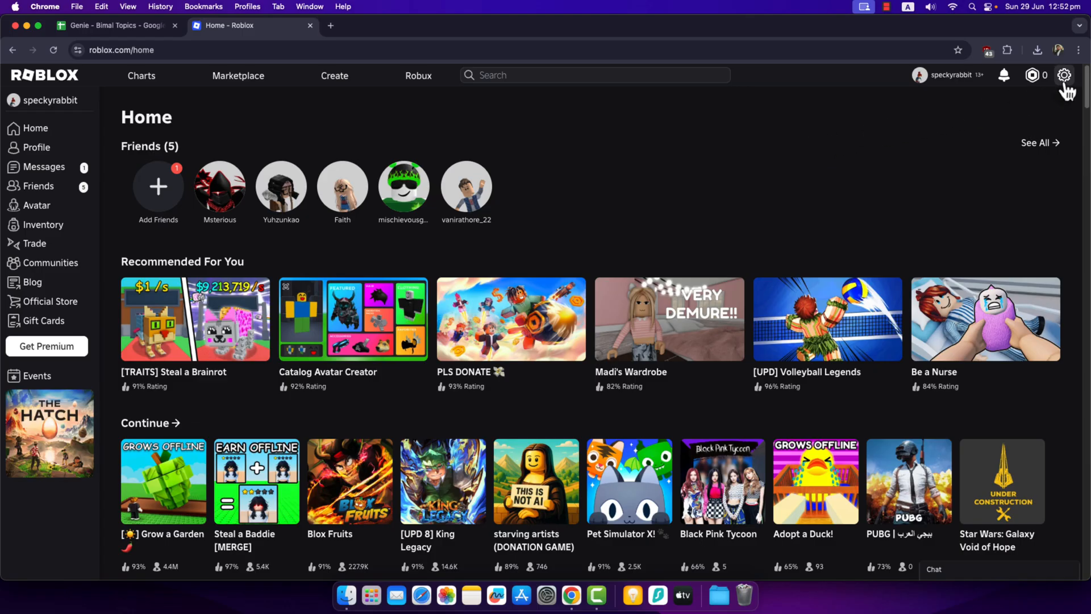
Show the account options menu from the gear icon at the top right.
click(1064, 75)
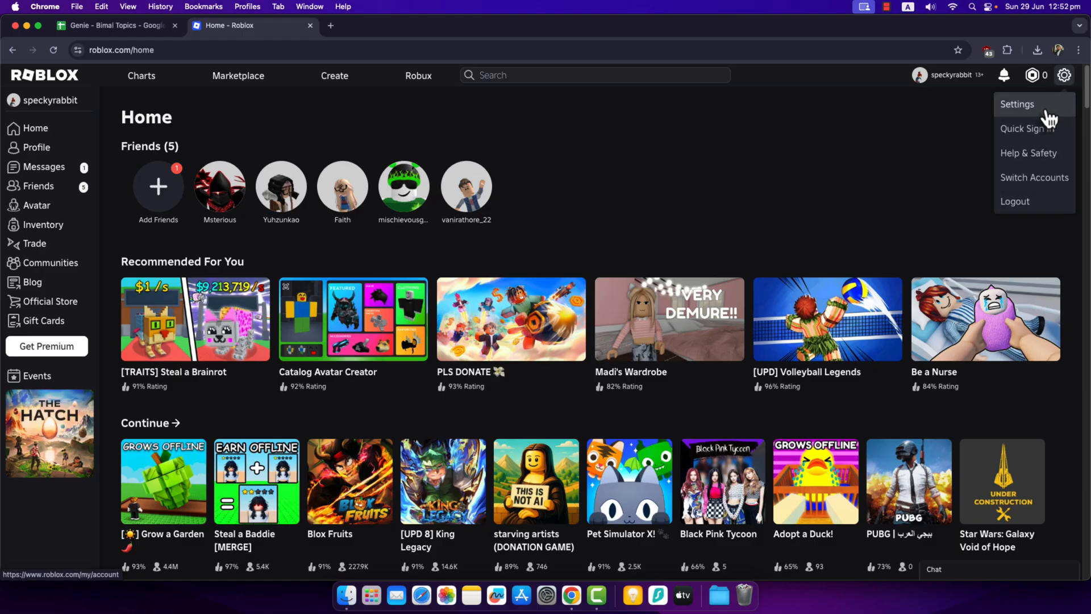
click(1017, 104)
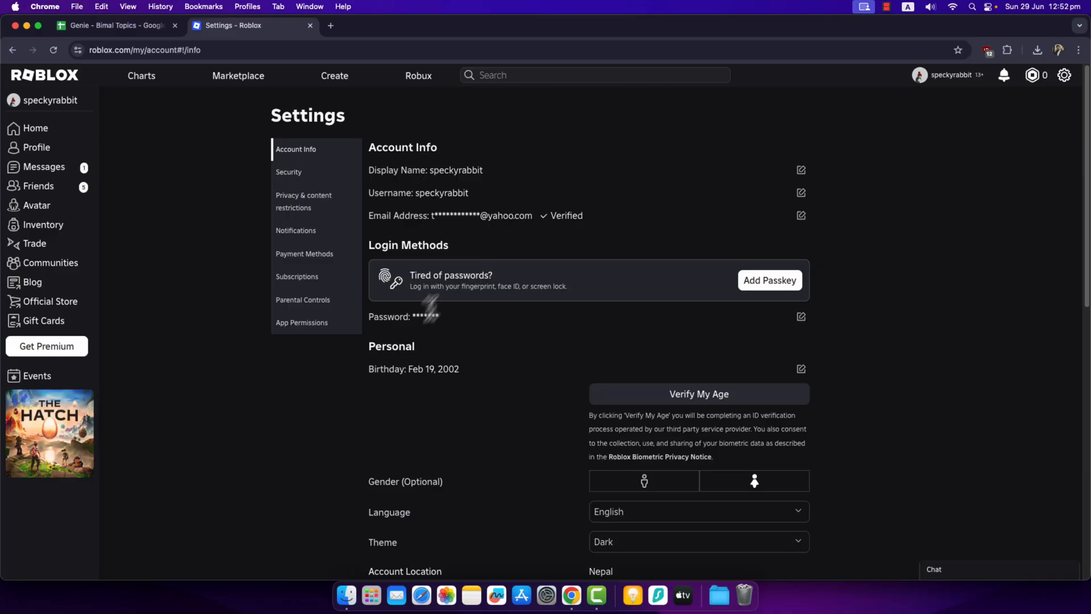
triple_click(432, 368)
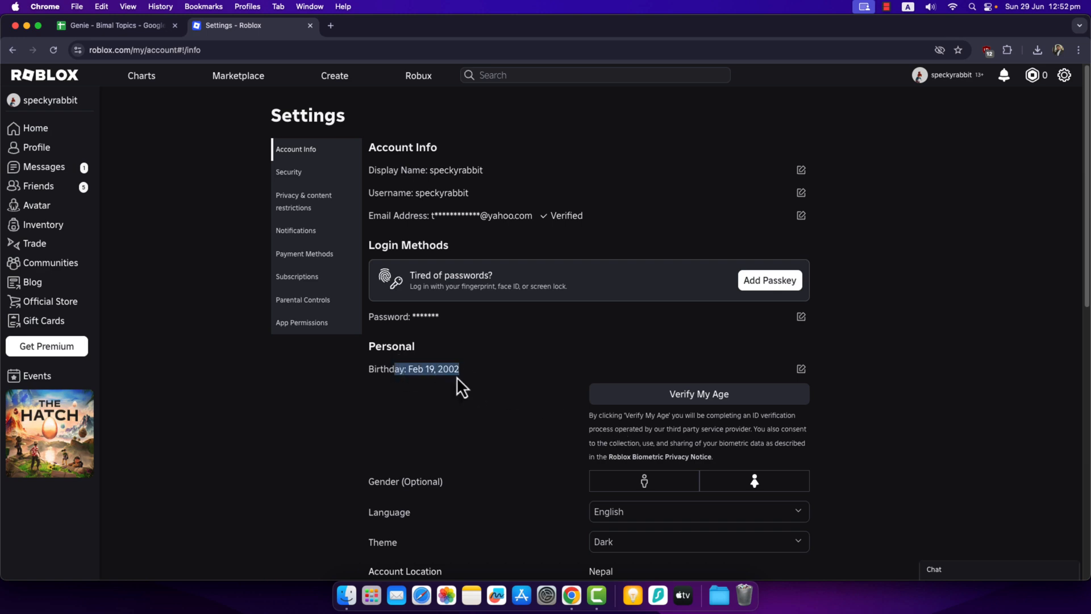
click(459, 386)
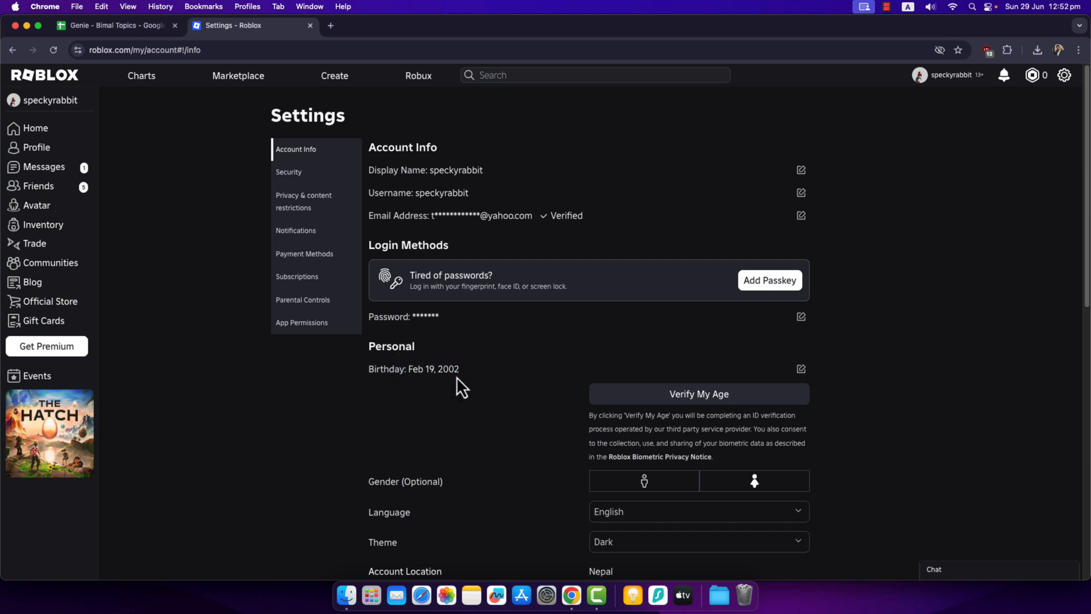
mouse_move(404, 373)
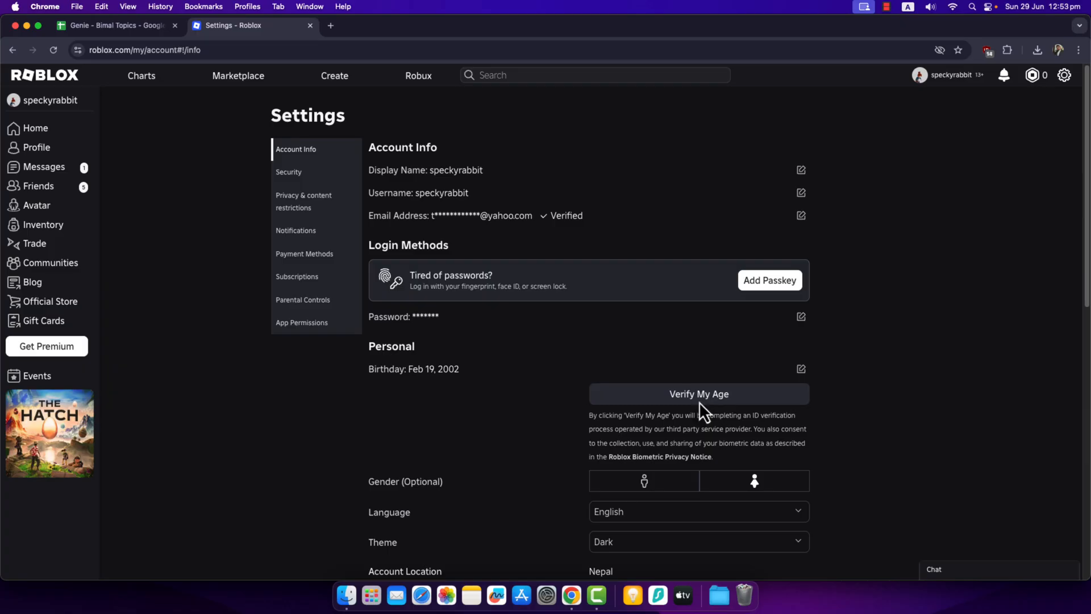
mouse_move(584, 242)
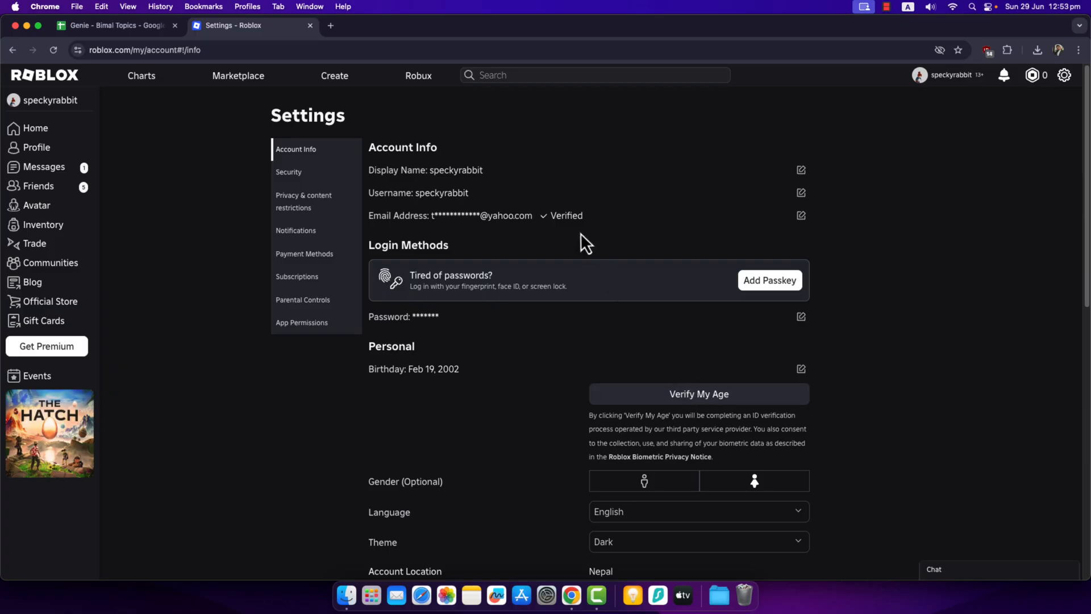
mouse_move(781, 235)
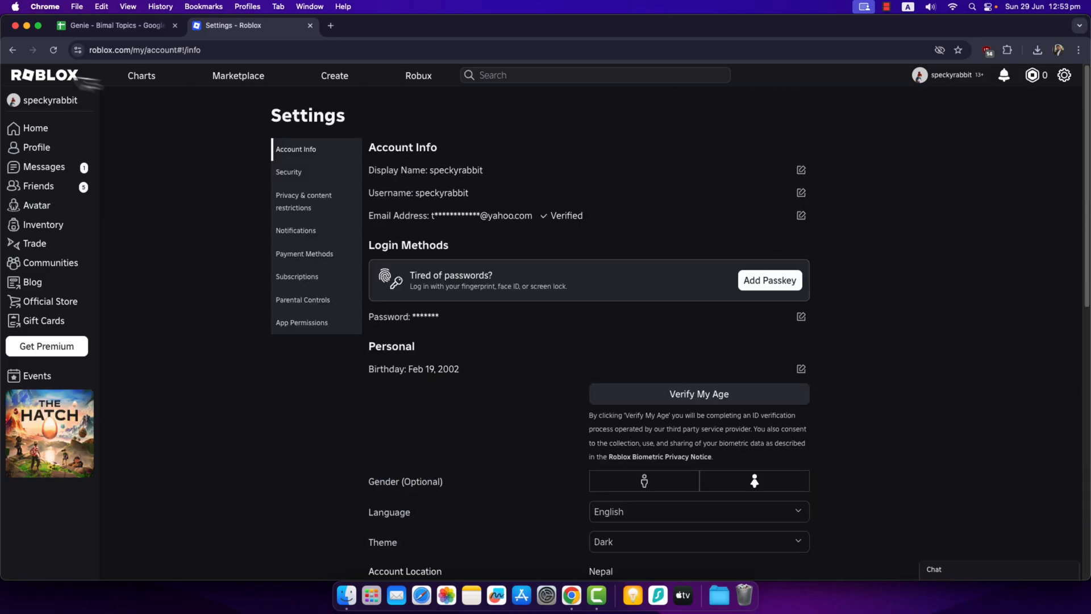
Return to the Roblox Home page via the ROBLOX logo.
click(45, 75)
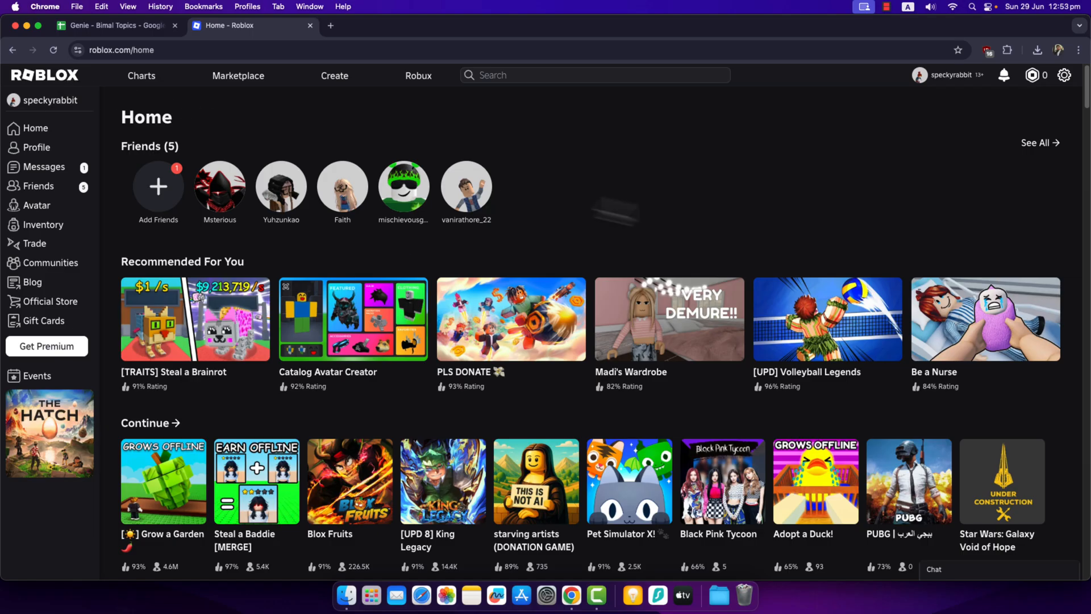
mouse_move(641, 215)
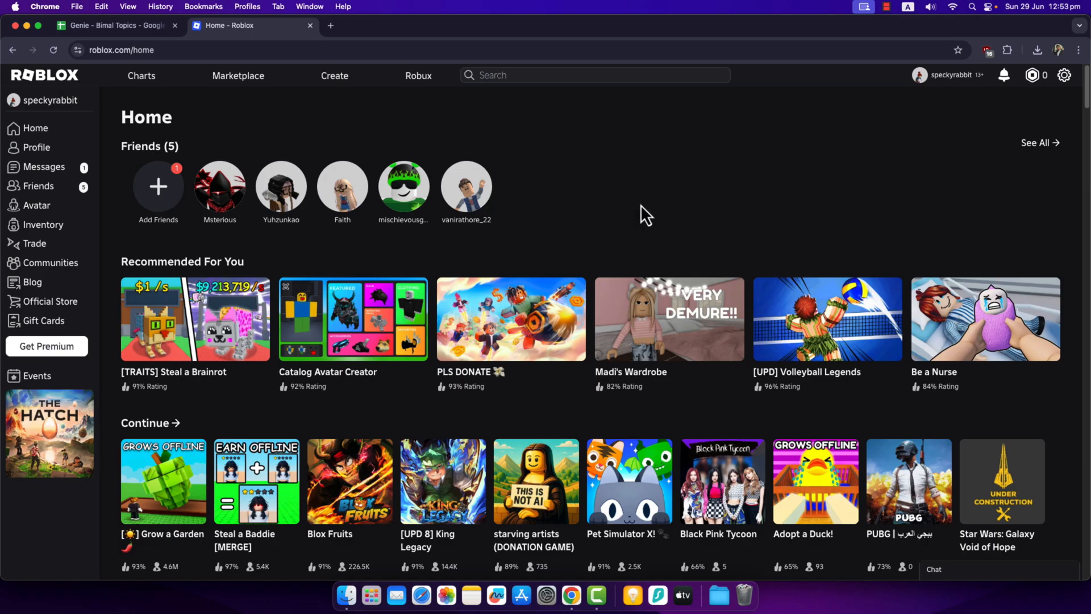